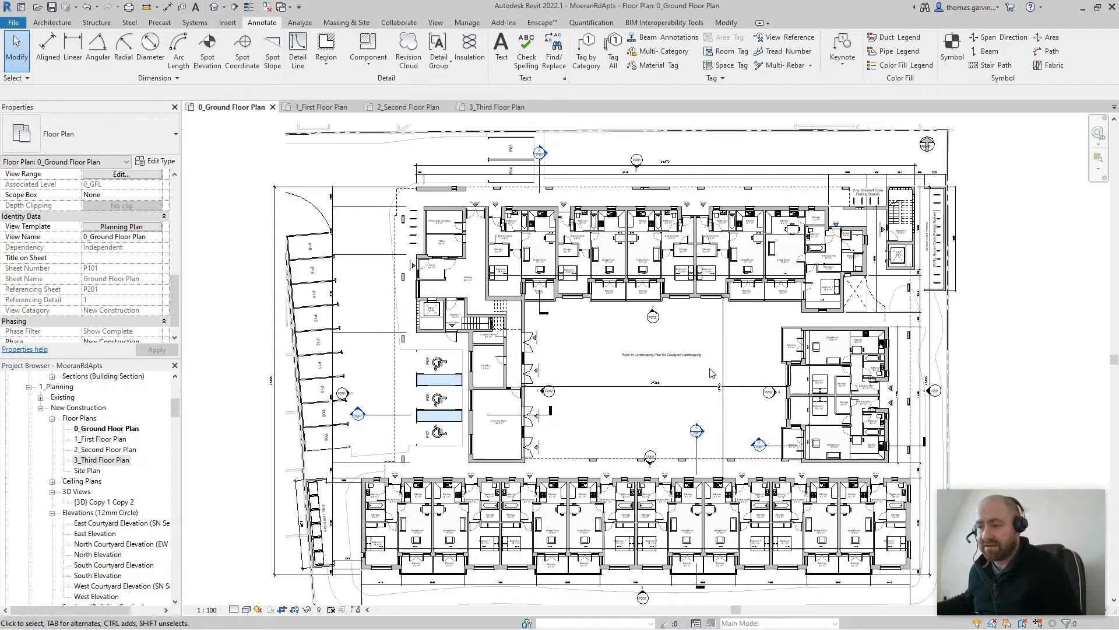
{"action": "mouse_move", "coordinate": [716, 374]}
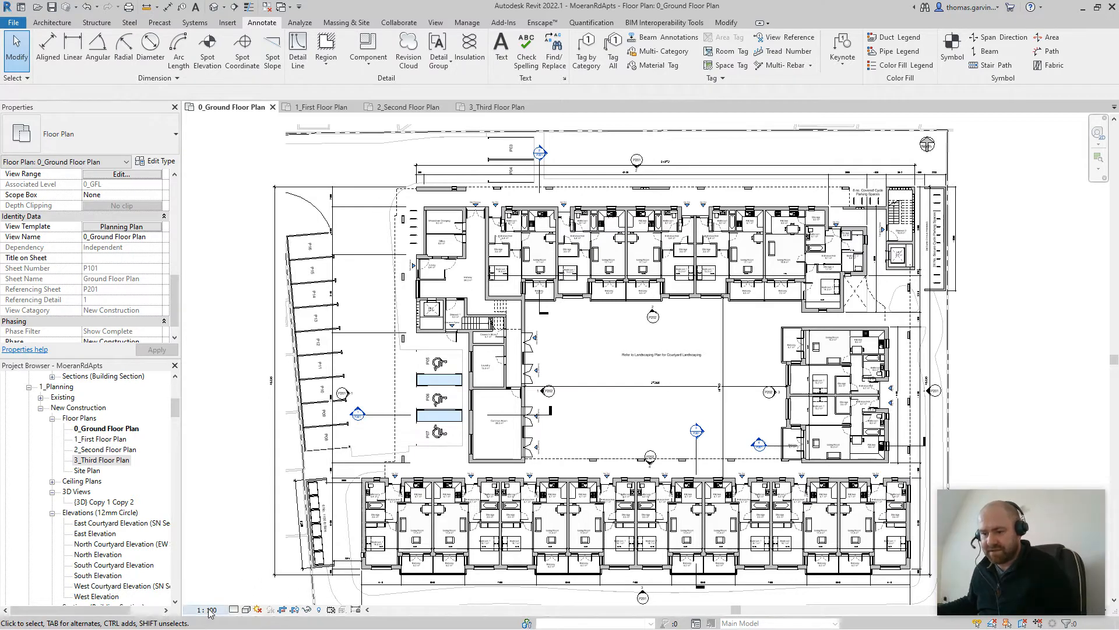
- Set the ground floor plan's View Template to <None> and its view scale to 1 : 100
{"action": "left_click", "coordinate": [206, 609]}
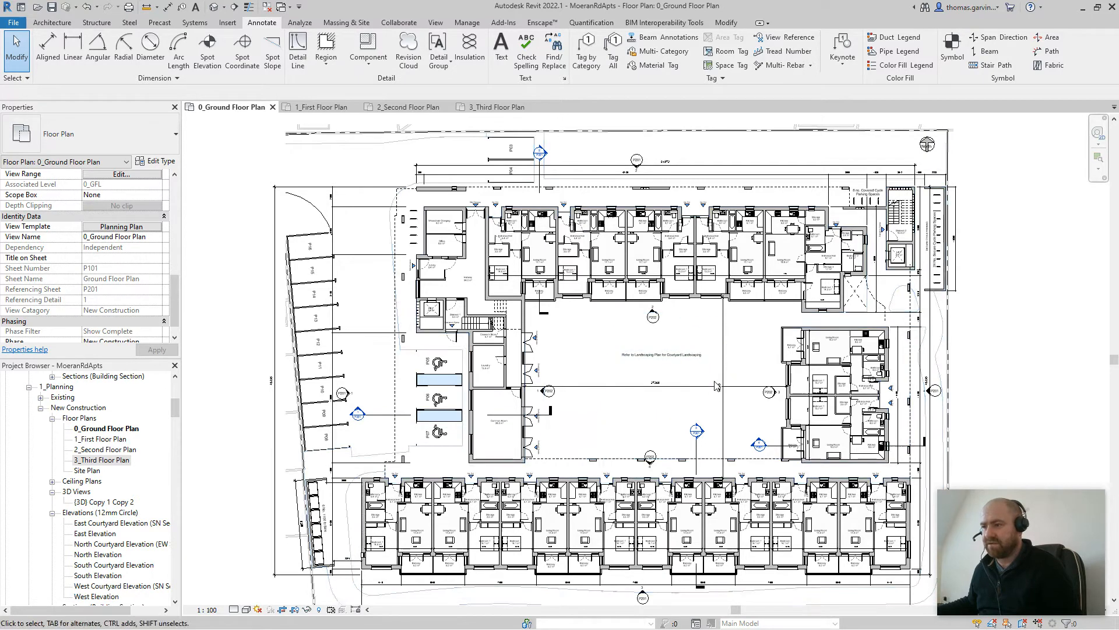
{"action": "mouse_move", "coordinate": [225, 295]}
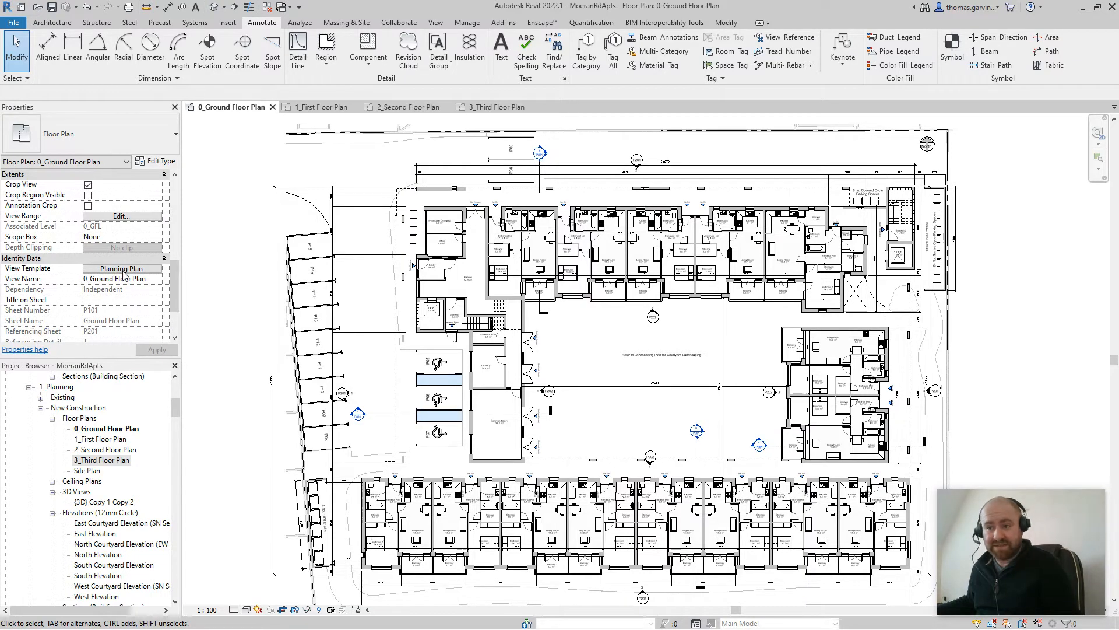
{"action": "left_click", "coordinate": [432, 308]}
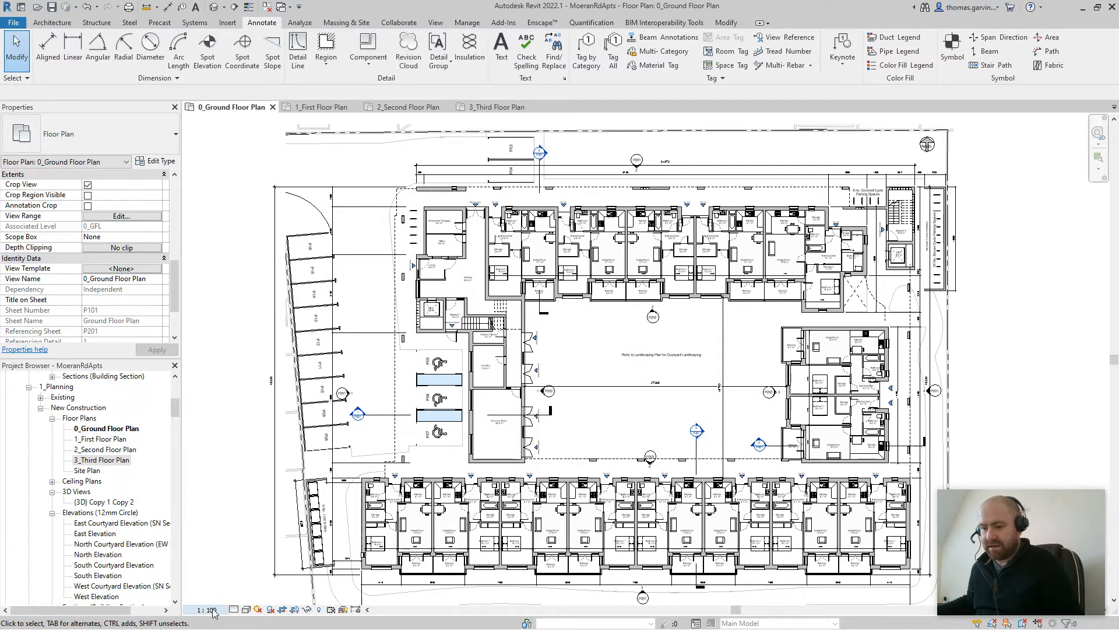
{"action": "left_click", "coordinate": [207, 609]}
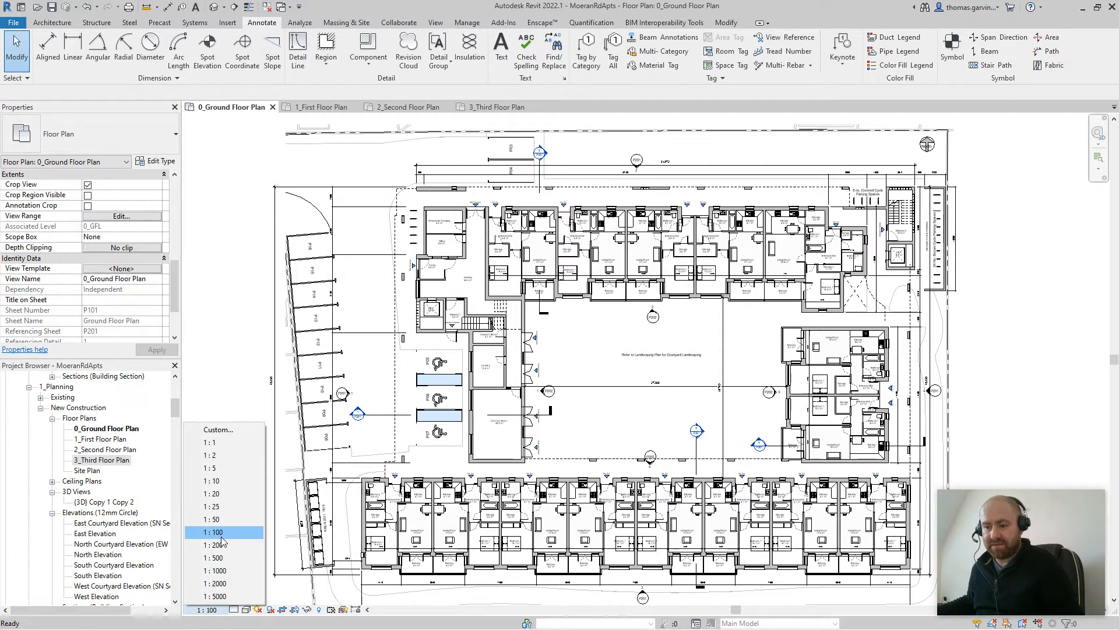
{"action": "left_click", "coordinate": [212, 531]}
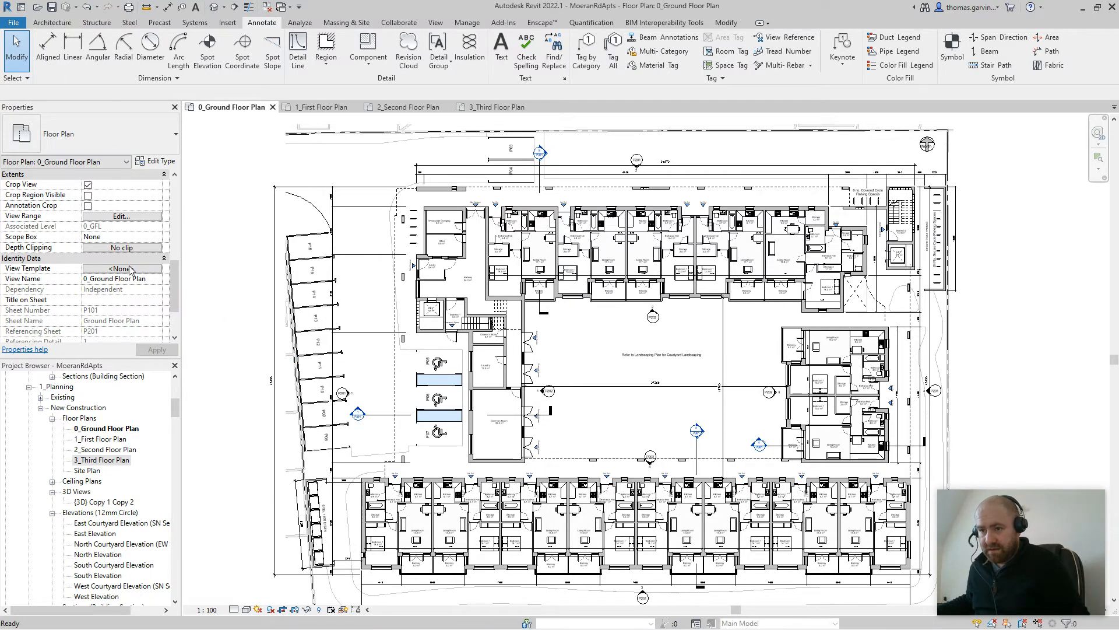
- Restore the Planning Plan template on the view with View Scale excluded from its included settings
{"action": "left_click", "coordinate": [121, 268]}
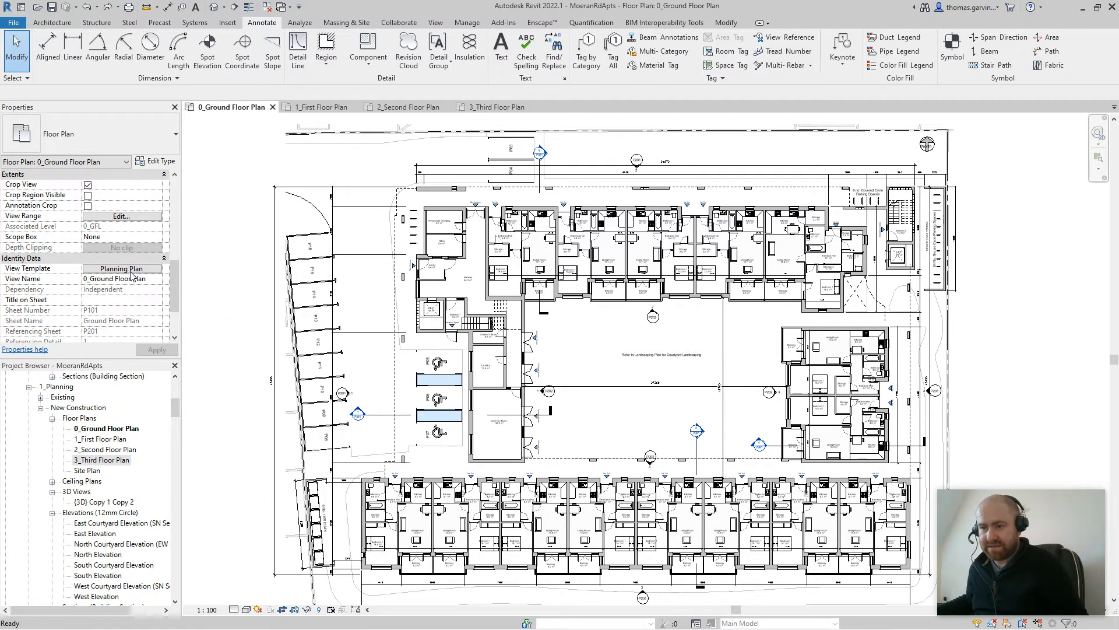
{"action": "left_click", "coordinate": [121, 267]}
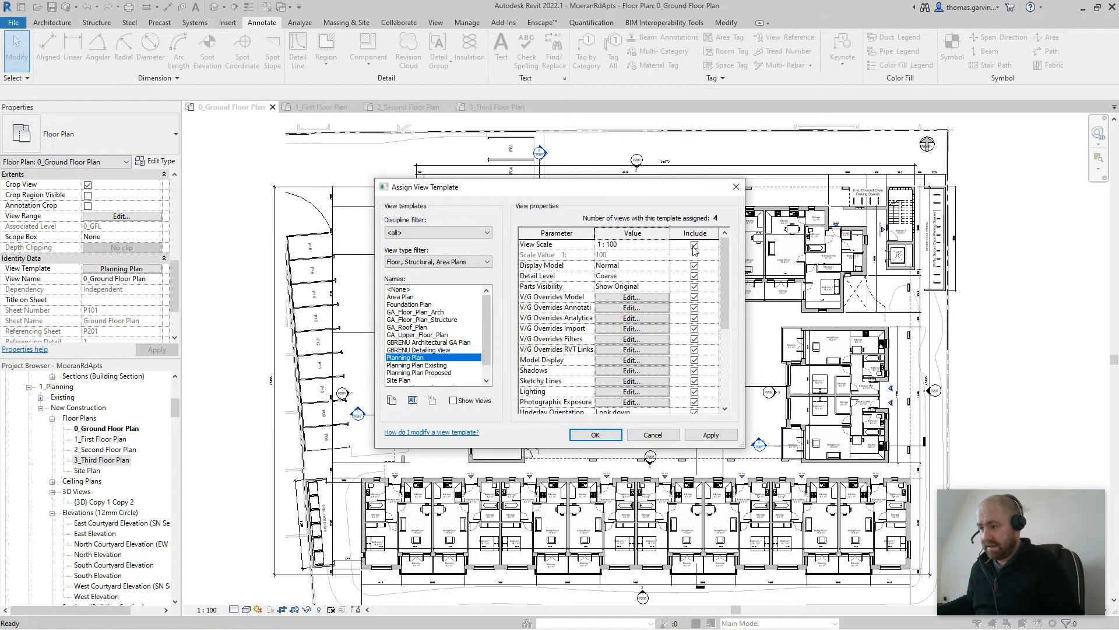
{"action": "mouse_move", "coordinate": [657, 249]}
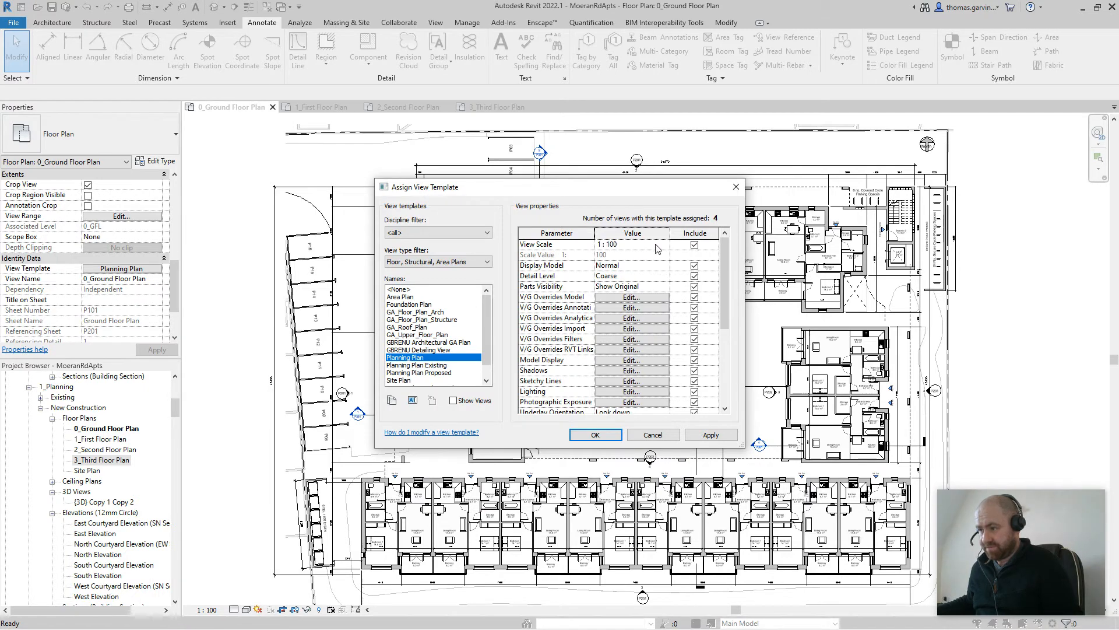
{"action": "mouse_move", "coordinate": [664, 248]}
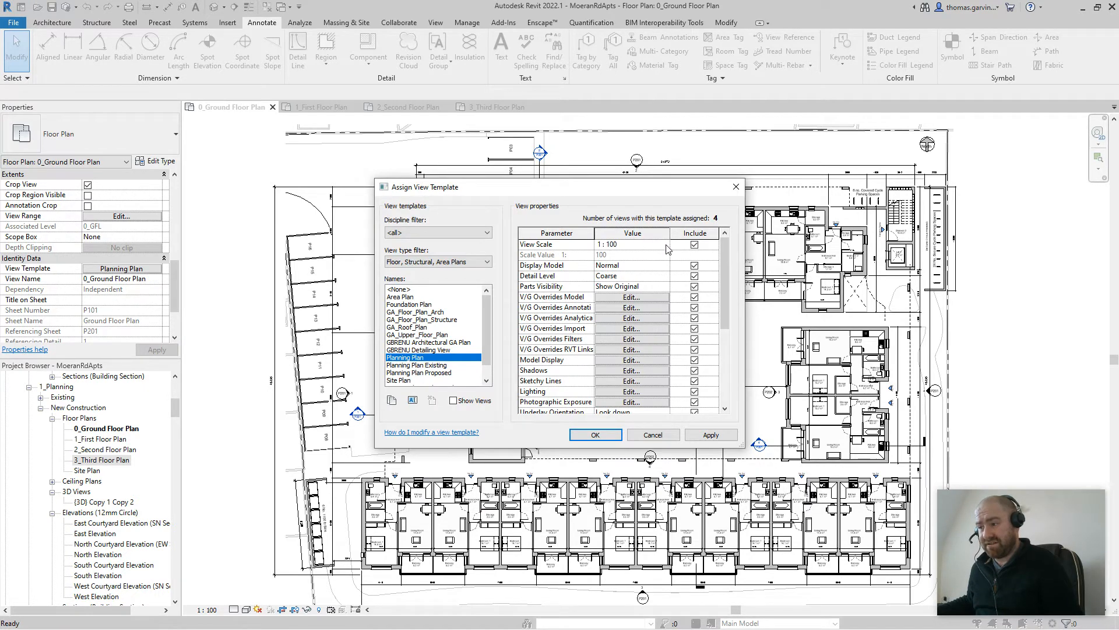
{"action": "left_click", "coordinate": [664, 244]}
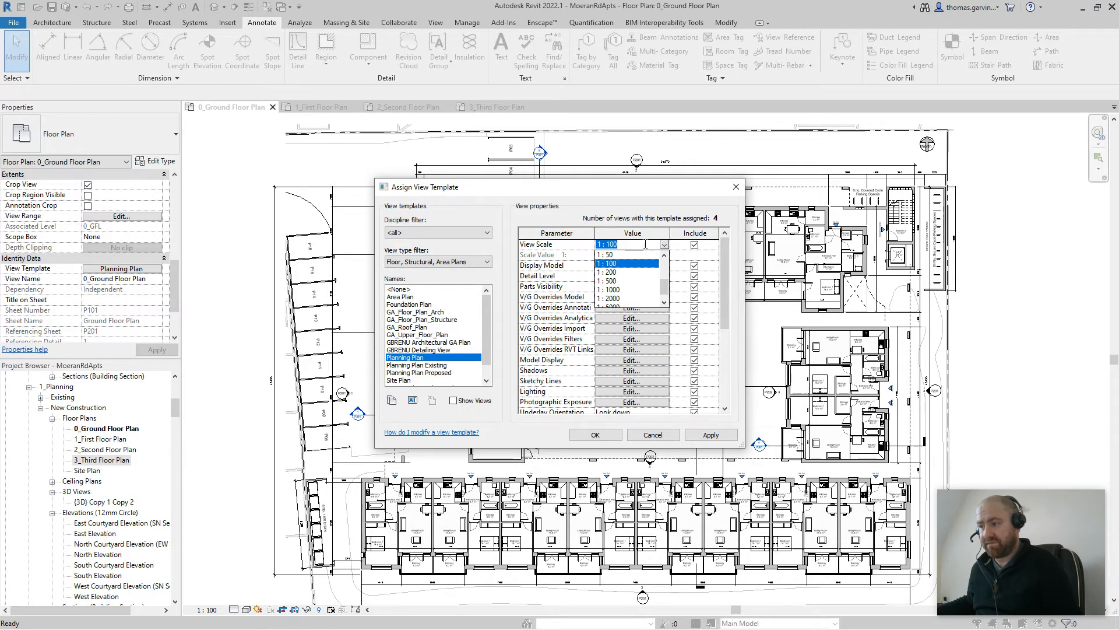
{"action": "left_click", "coordinate": [631, 244]}
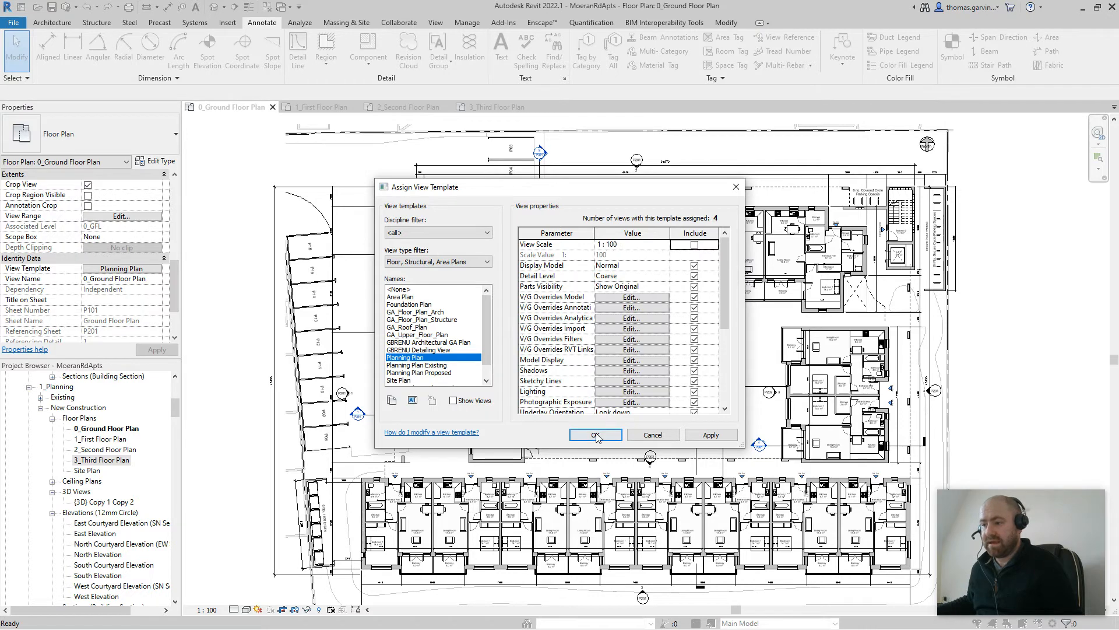
{"action": "left_click", "coordinate": [595, 435]}
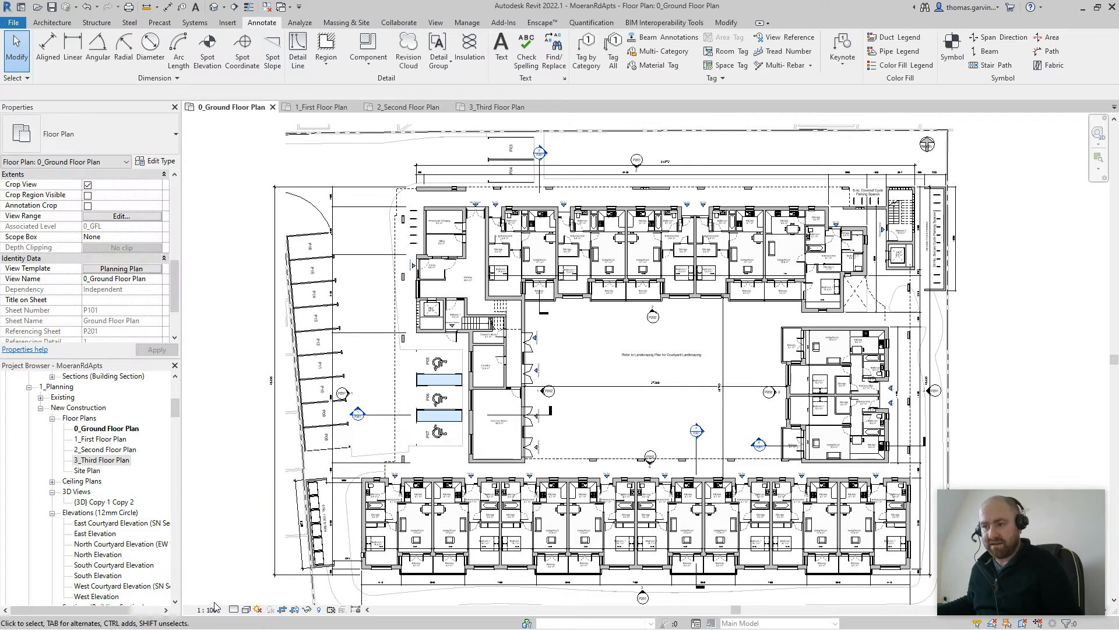
{"action": "left_click", "coordinate": [204, 608]}
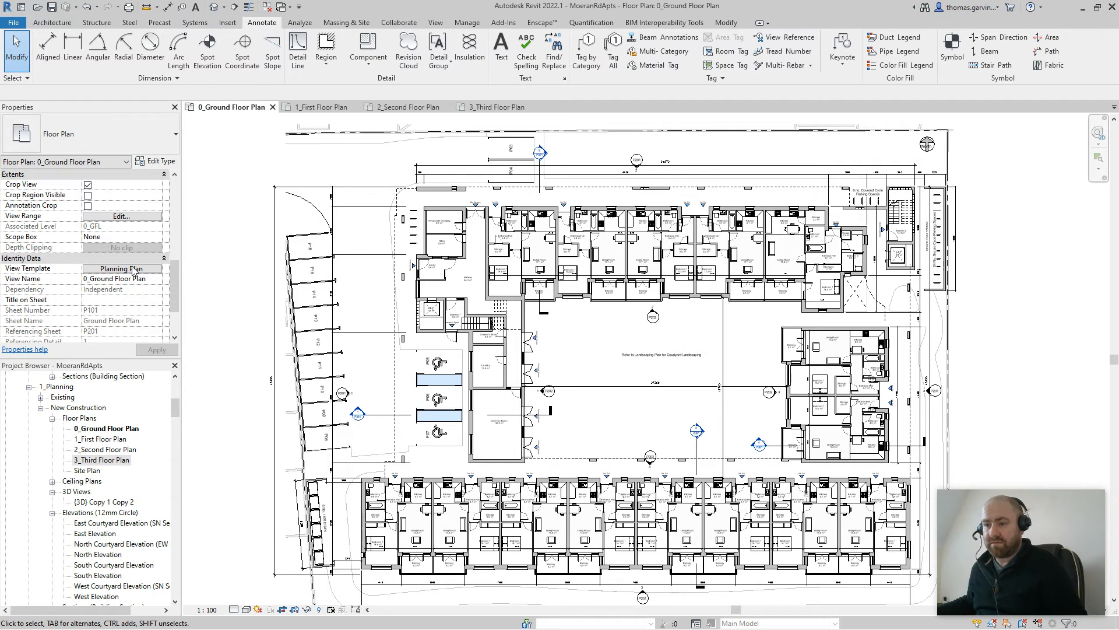
{"action": "left_click", "coordinate": [121, 268]}
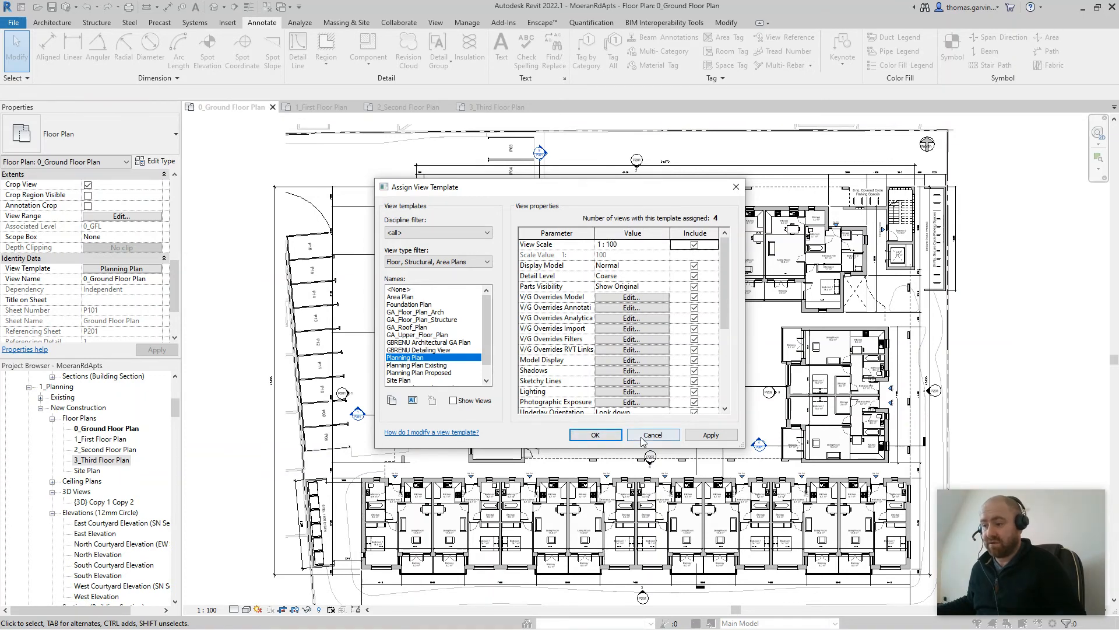
{"action": "left_click", "coordinate": [652, 435]}
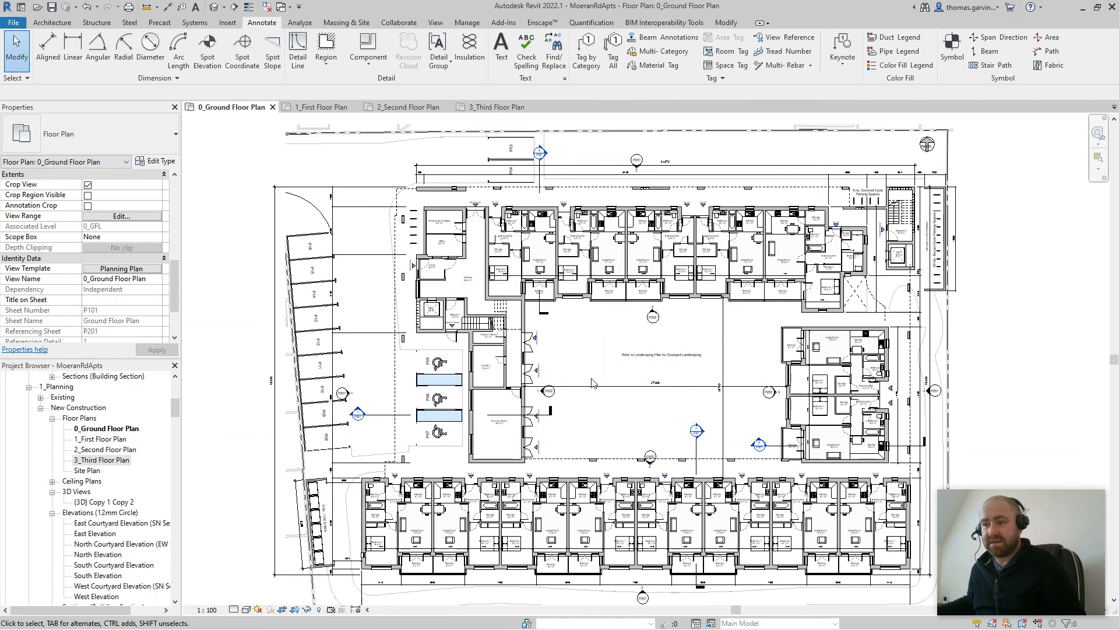
{"action": "mouse_move", "coordinate": [451, 316]}
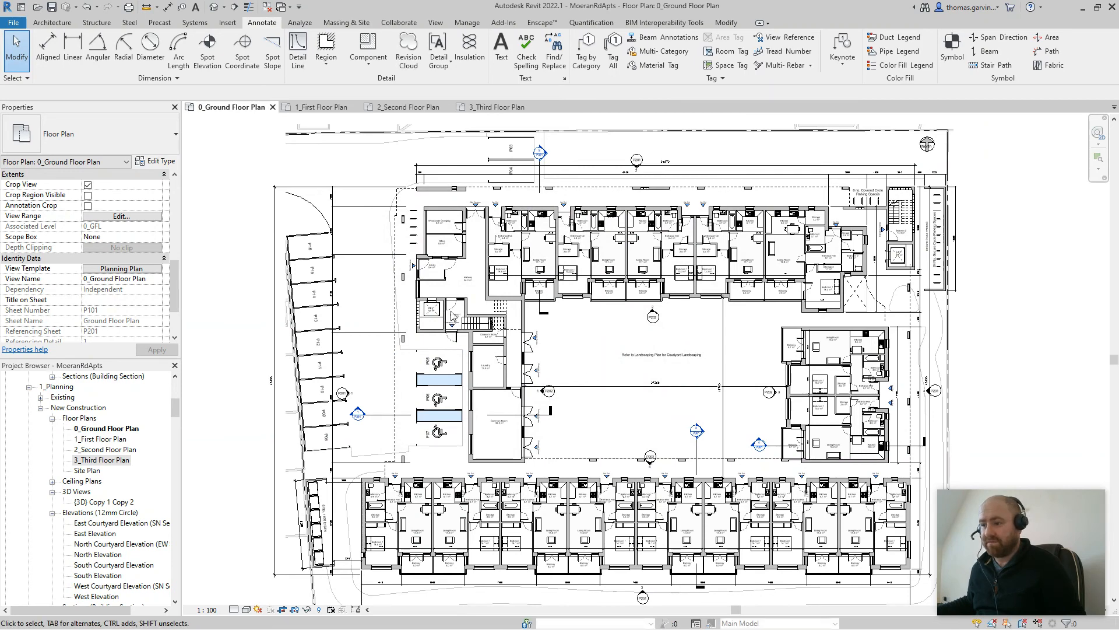